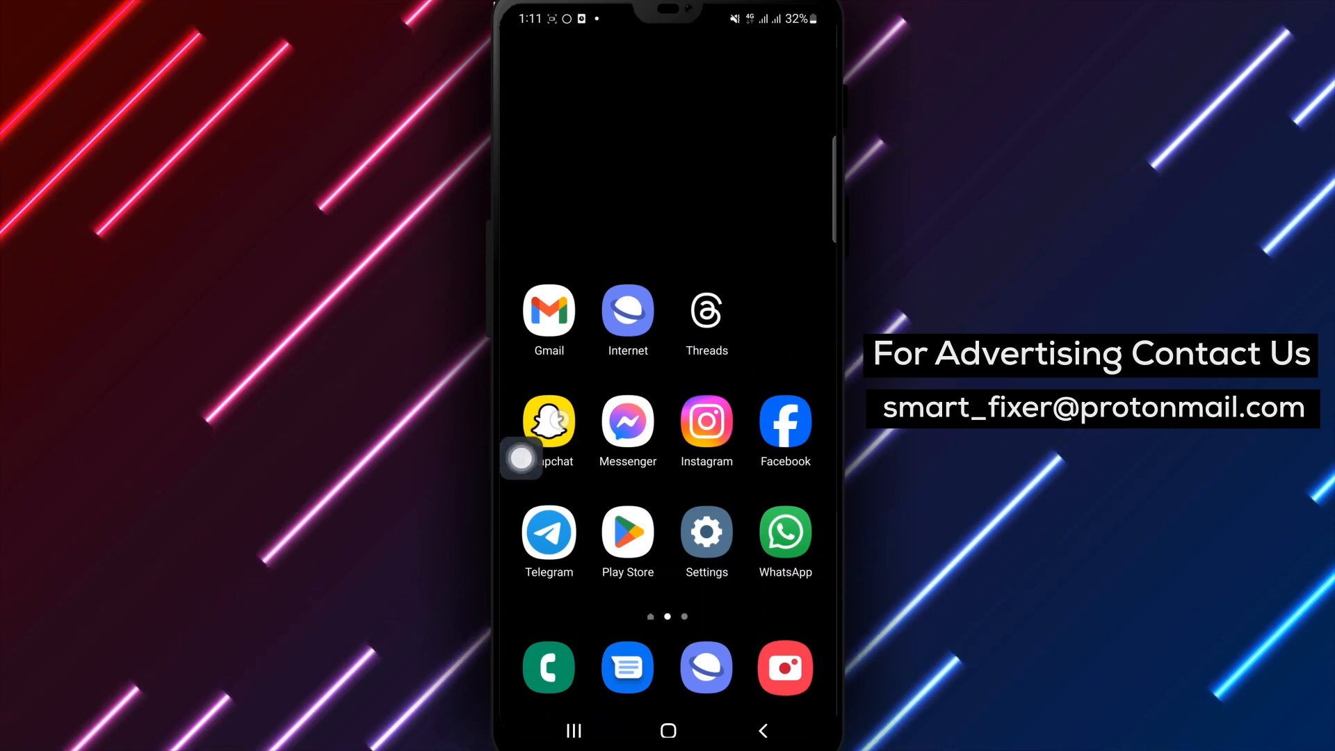
Launch Snapchat, scroll Settings down to Feedback, and choose 'I Spotted a Bug'.
left_click(549, 421)
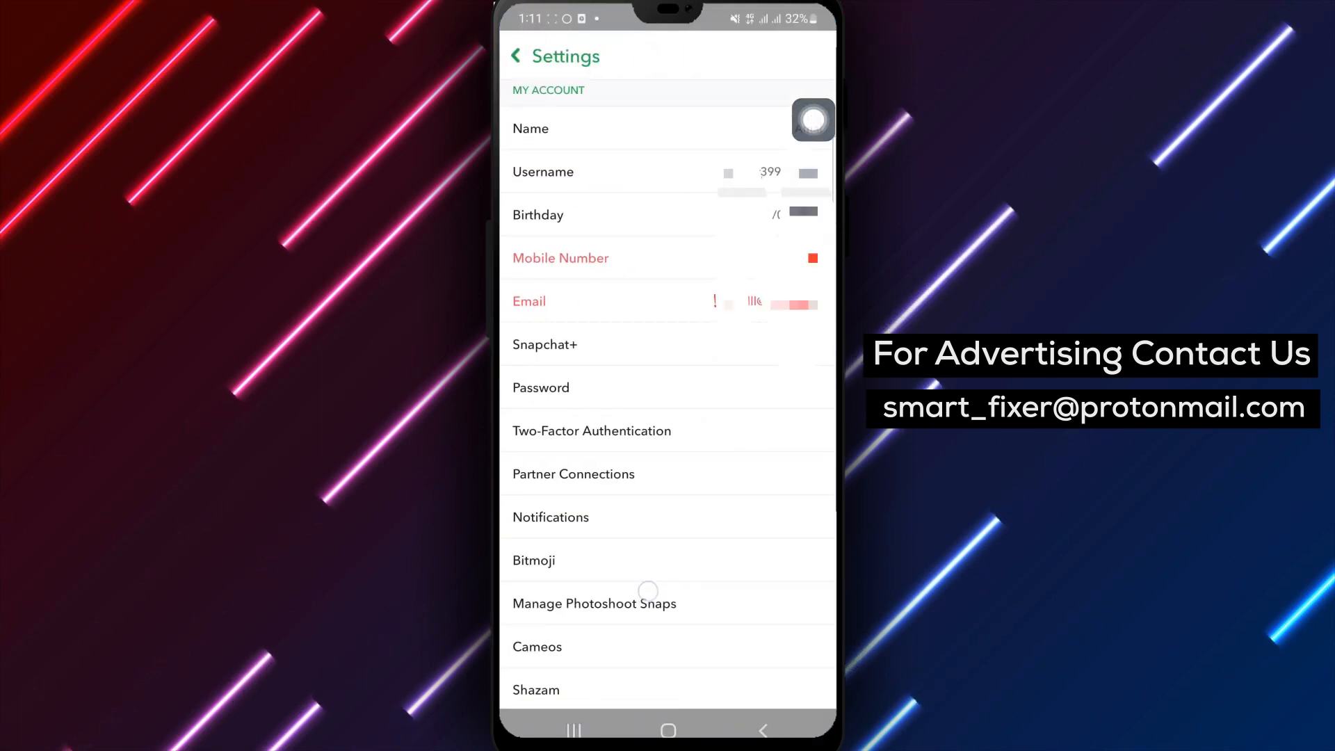
scroll("down", 3)
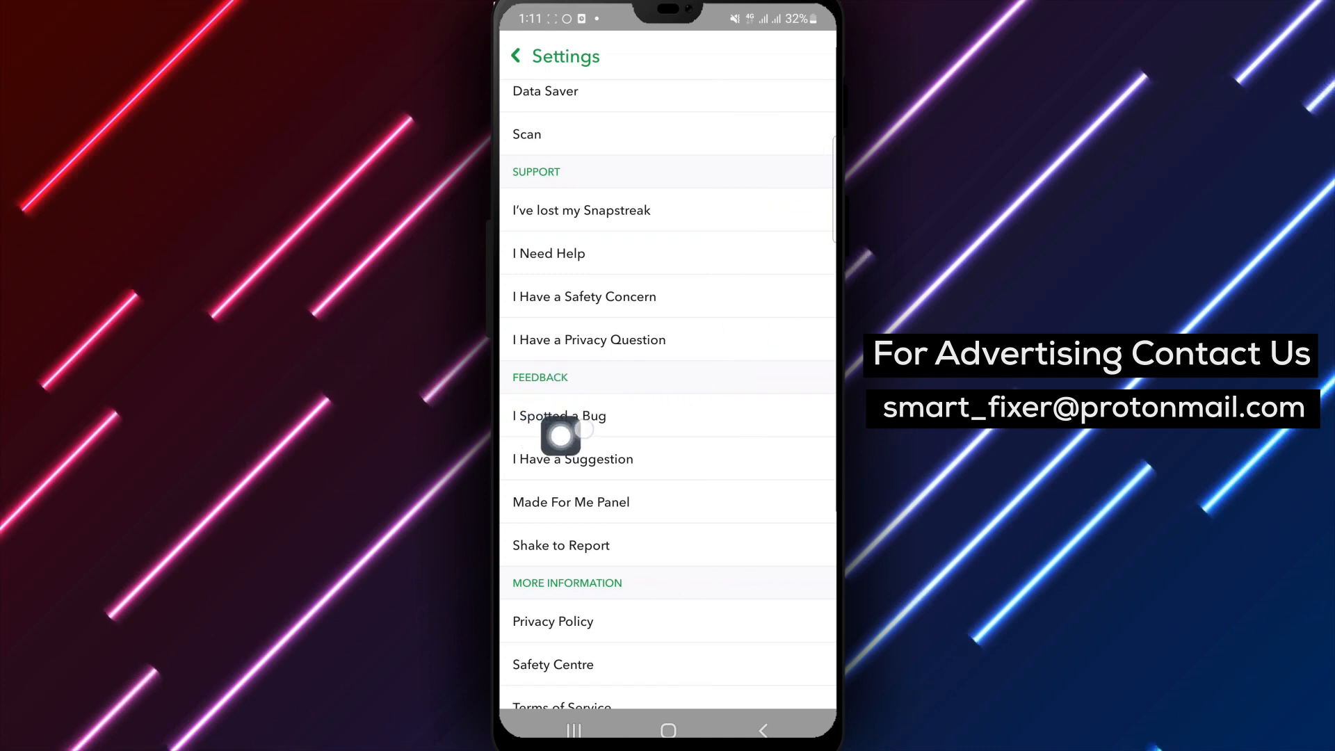
left_click(559, 415)
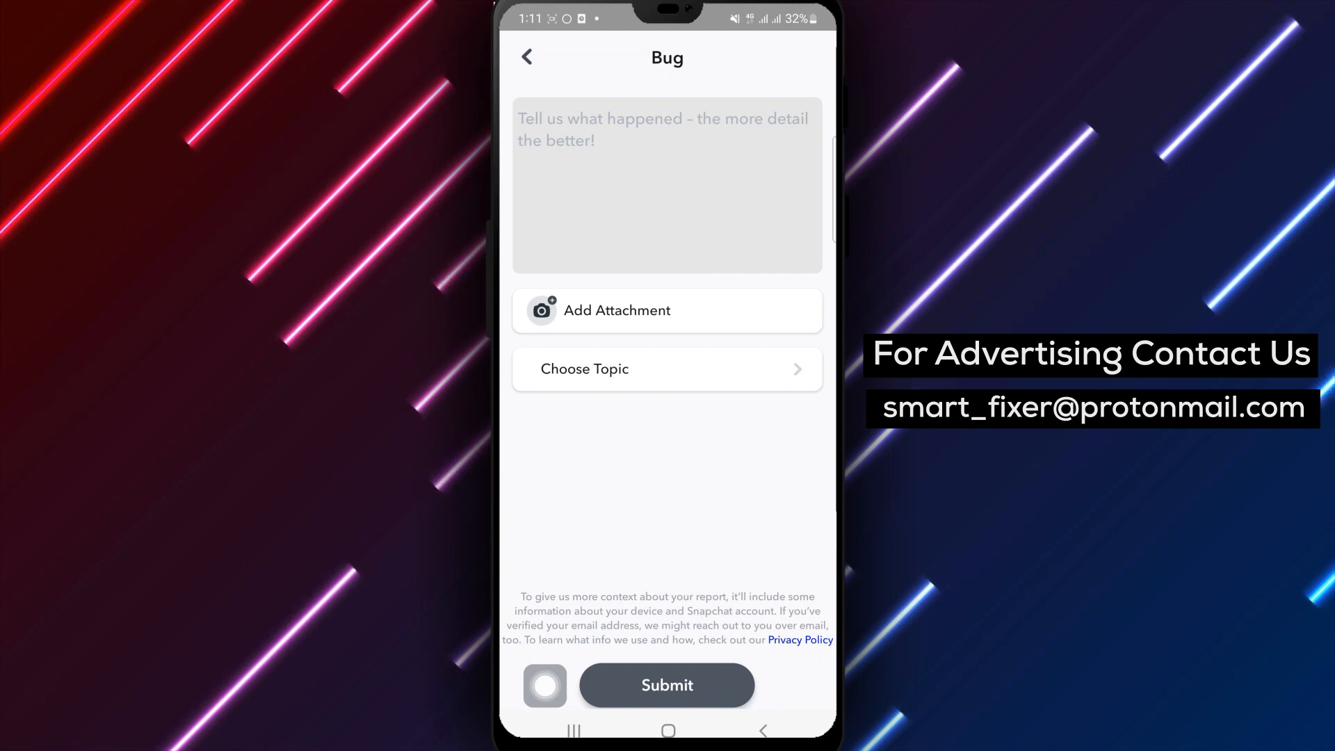
Activate the 'Tell us what happened' description box so the keyboard appears.
left_click(667, 183)
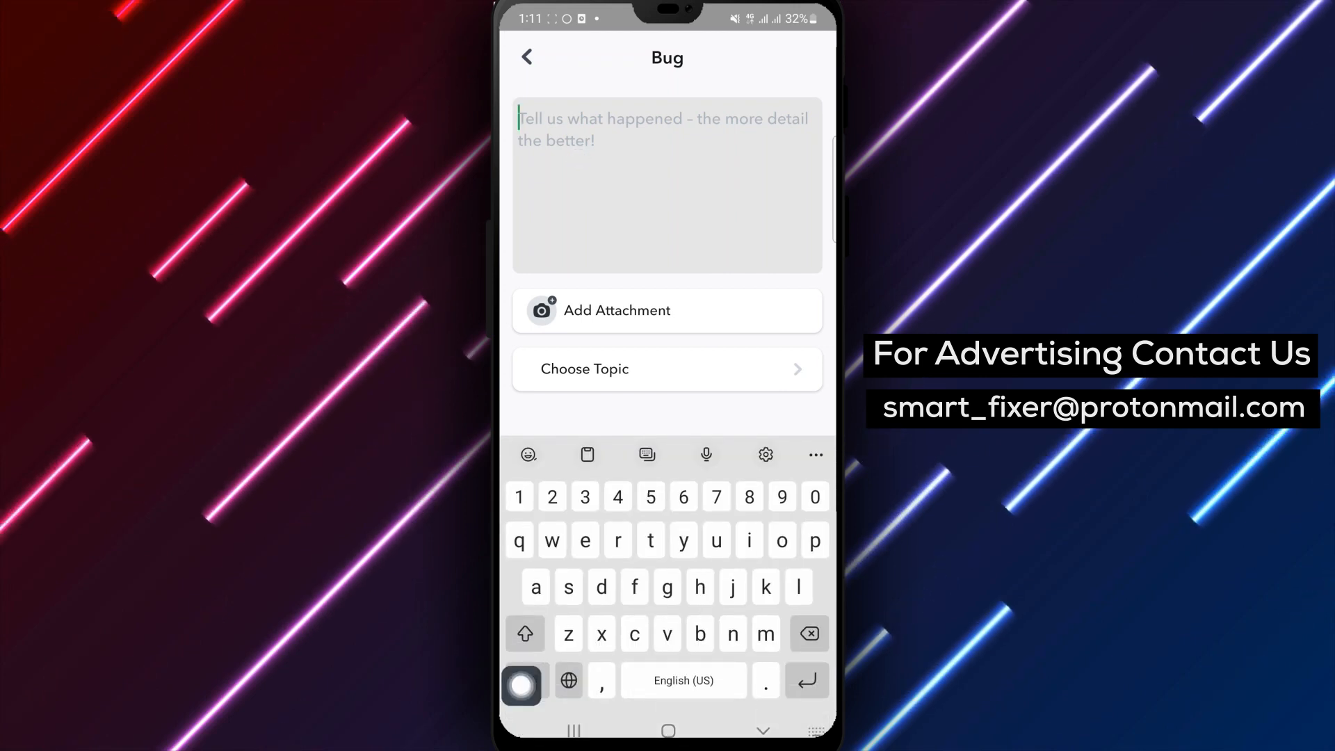